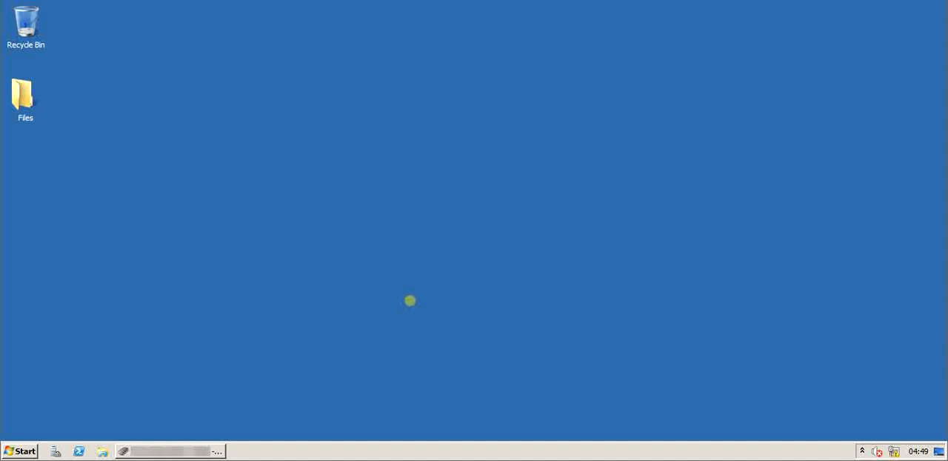
Bring up the taskbar context menu with the Start Task Manager option.
right_click(362, 450)
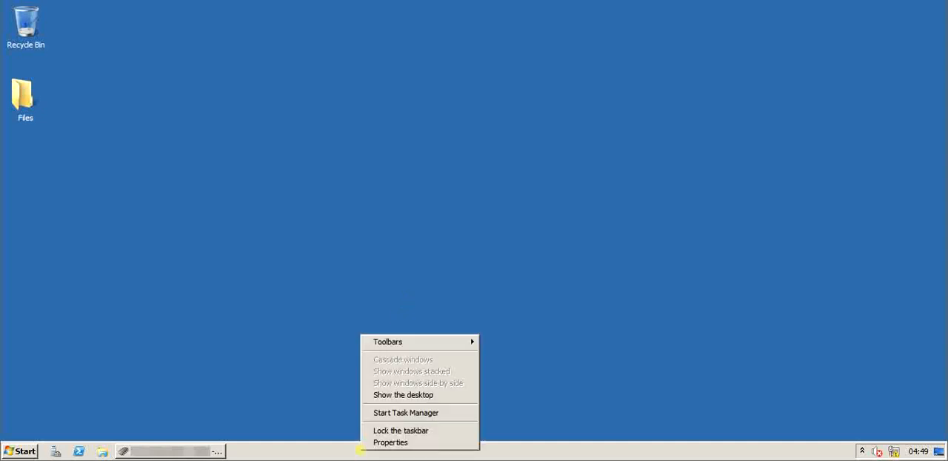
Launch Task Manager and view the Performance overview of CPU and memory.
click(406, 412)
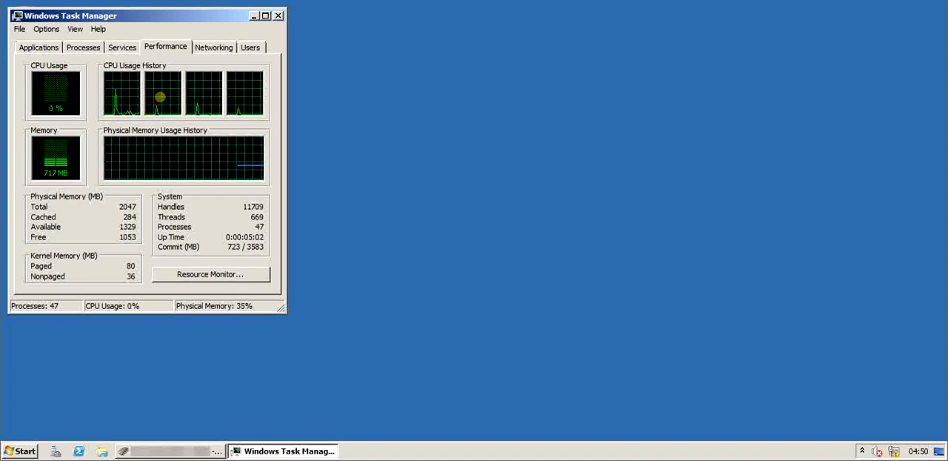
Bring up Commvault Process Manager and show its Services list.
click(18, 450)
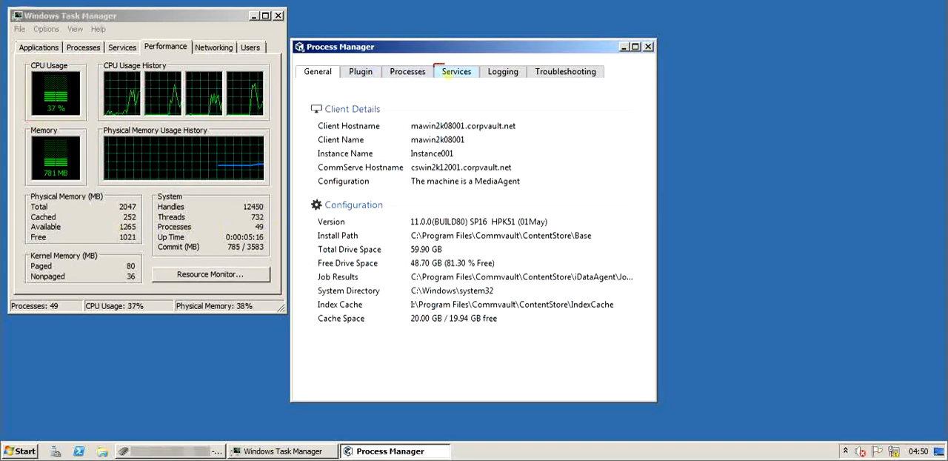
click(456, 72)
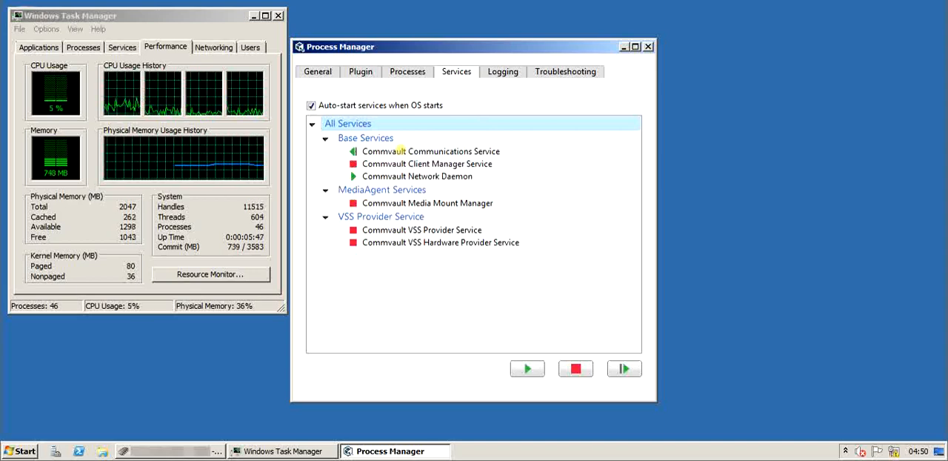
Start all Commvault services from the All Services group.
click(575, 368)
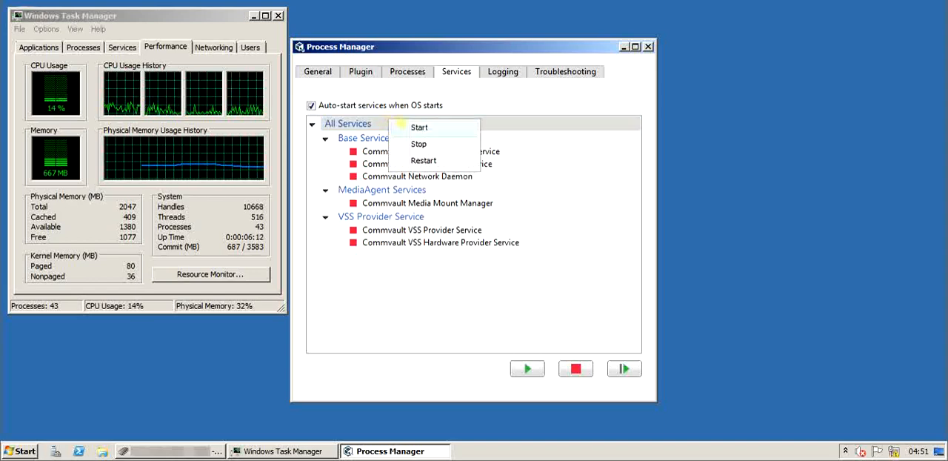
click(417, 126)
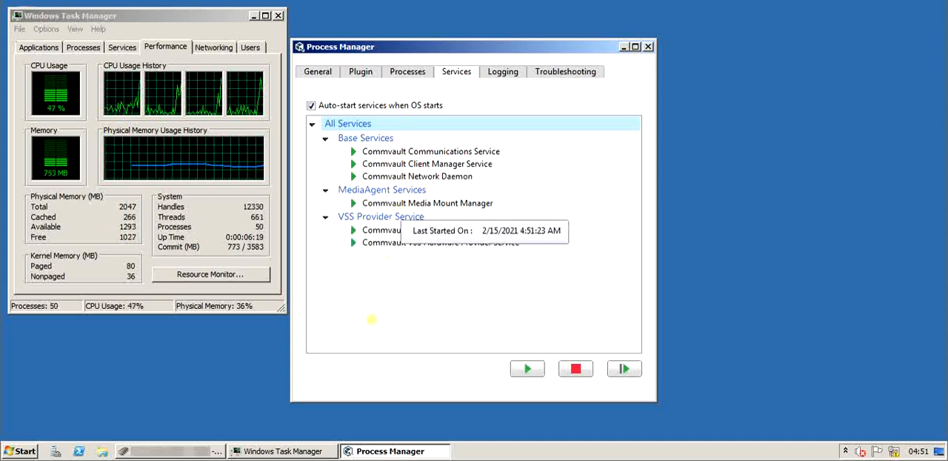
mouse_move(372, 308)
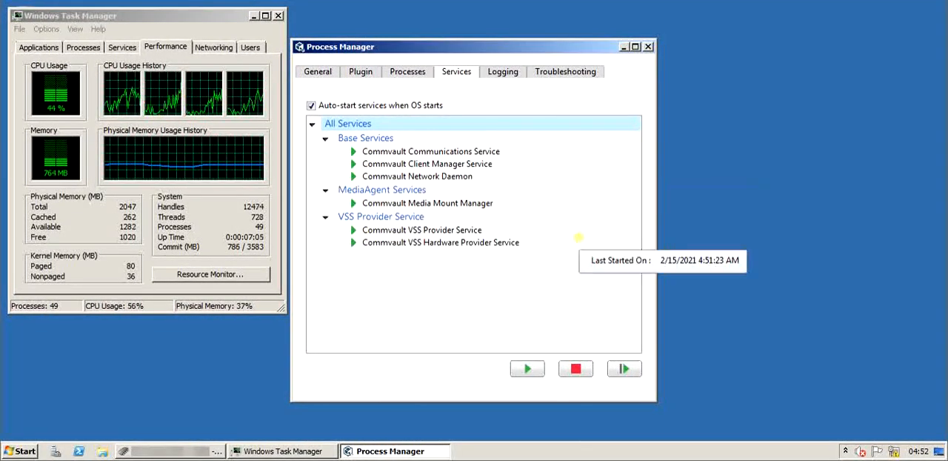
mouse_move(511, 294)
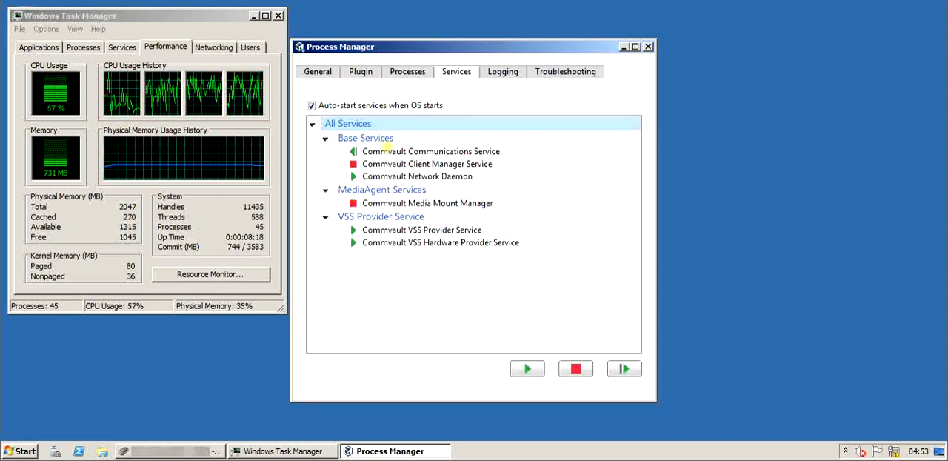
Stop all Commvault services and check the VSS Hardware Provider and All Services group.
click(440, 243)
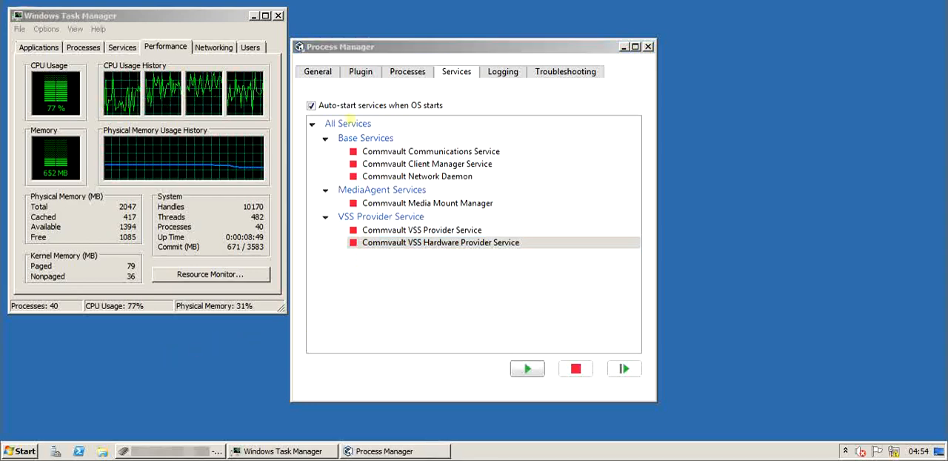
click(348, 123)
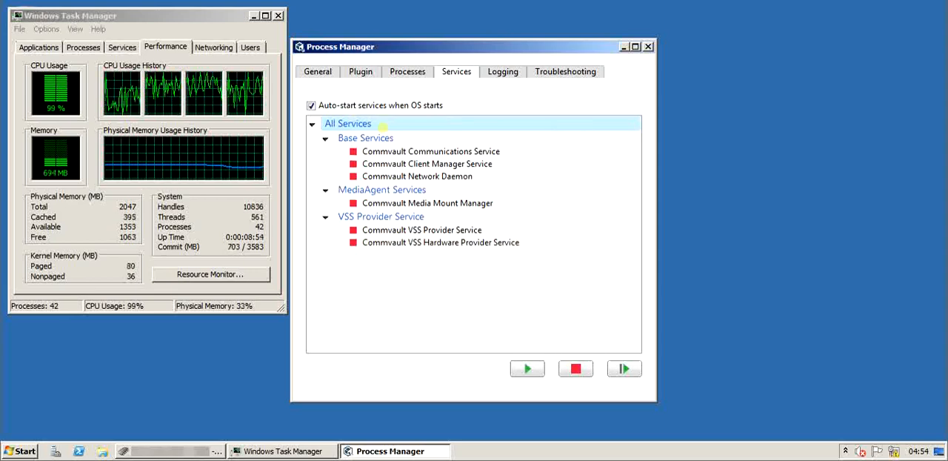
click(527, 367)
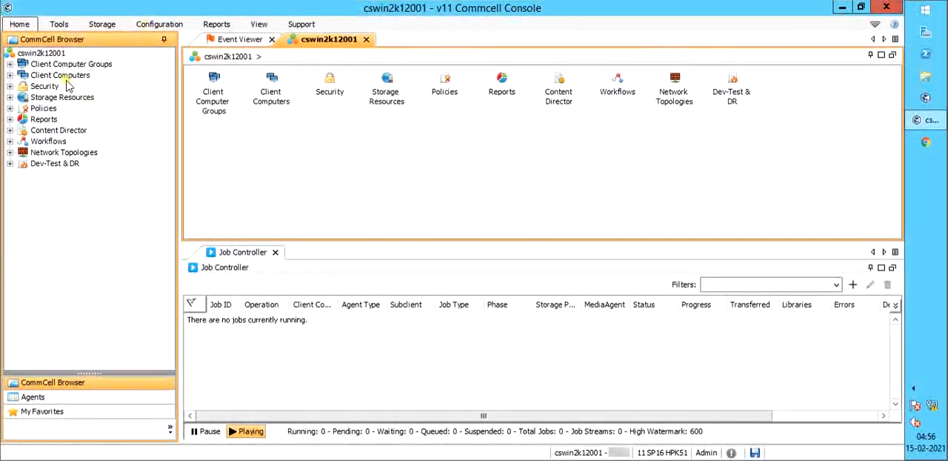
Run an immediate incremental backup of client mawin2k08001's default subclient.
click(12, 74)
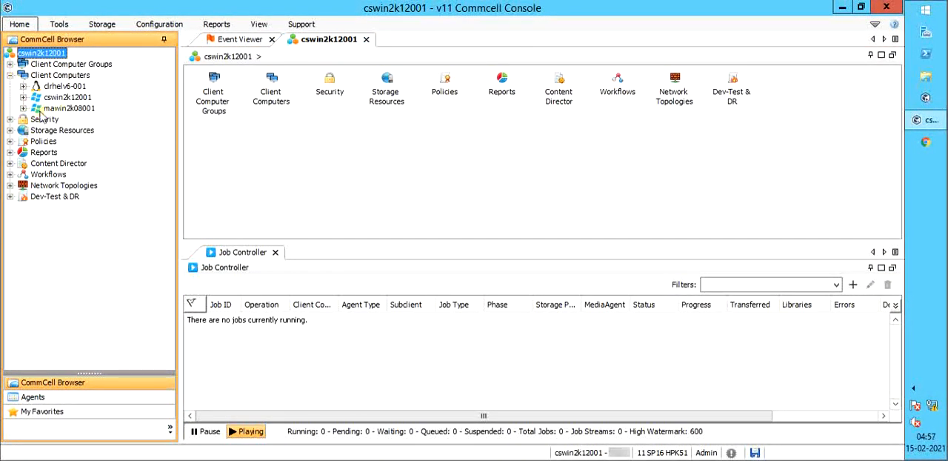
click(69, 108)
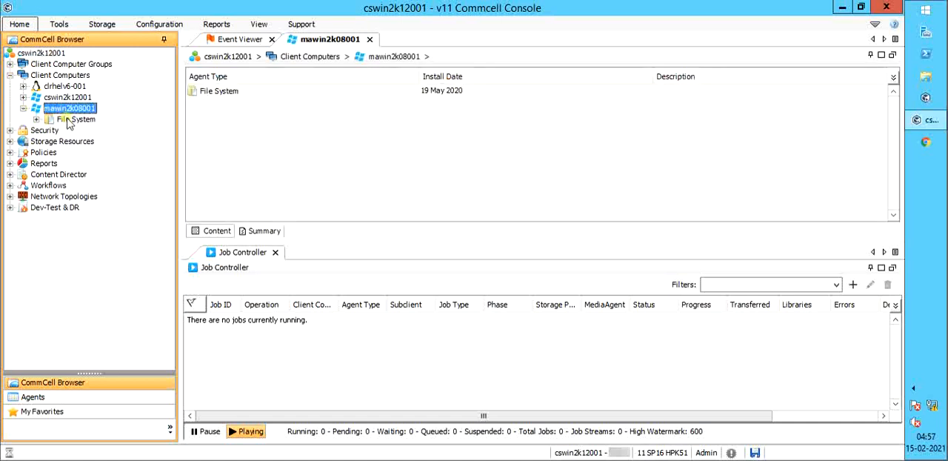
click(77, 118)
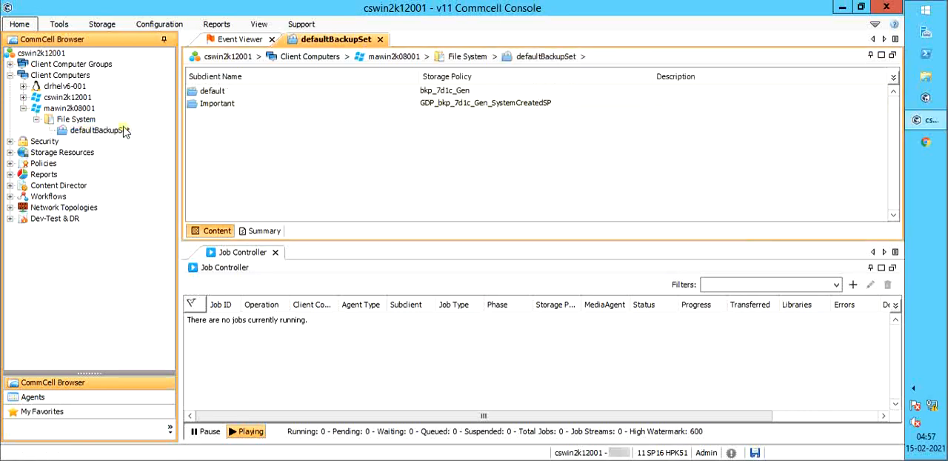
right_click(213, 91)
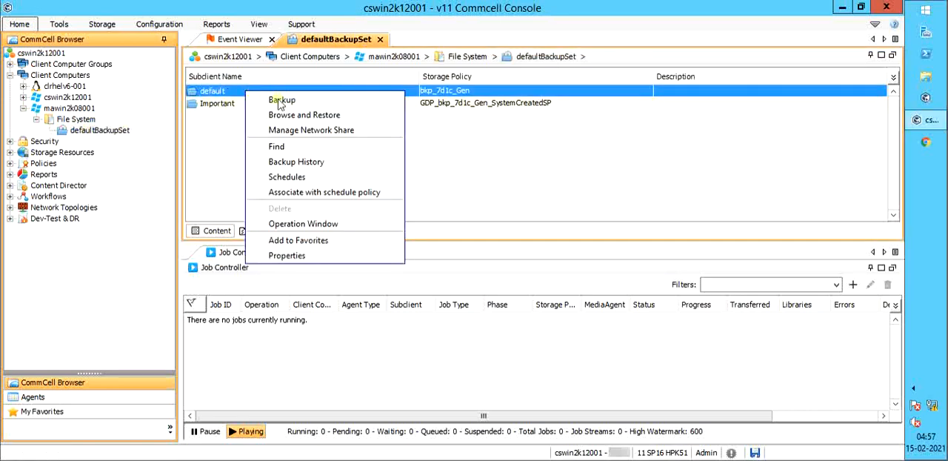
click(282, 99)
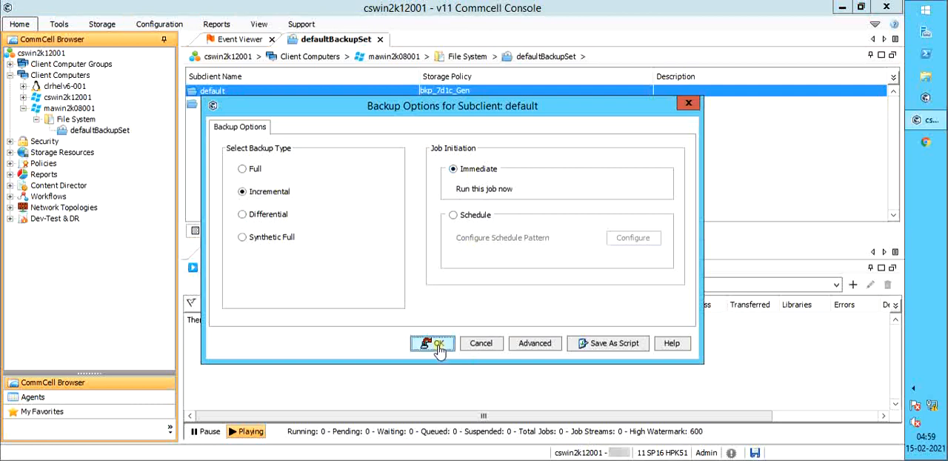
click(433, 344)
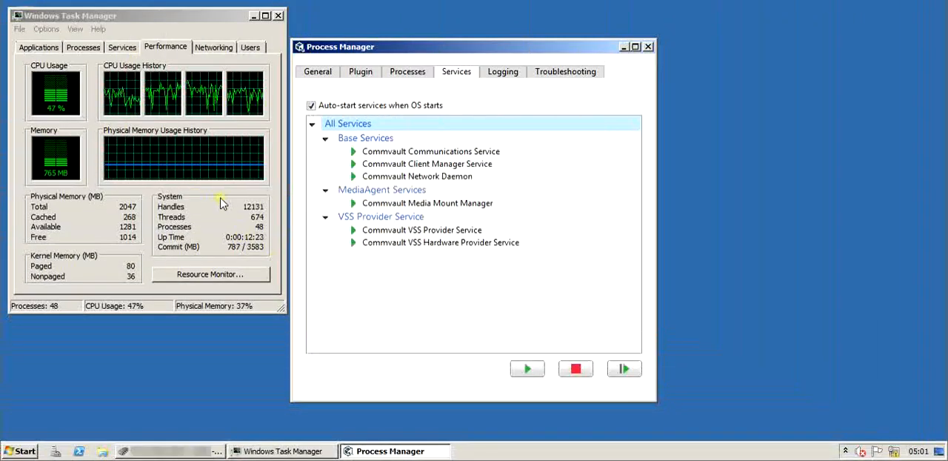
Show Task Manager's list of running processes.
click(83, 48)
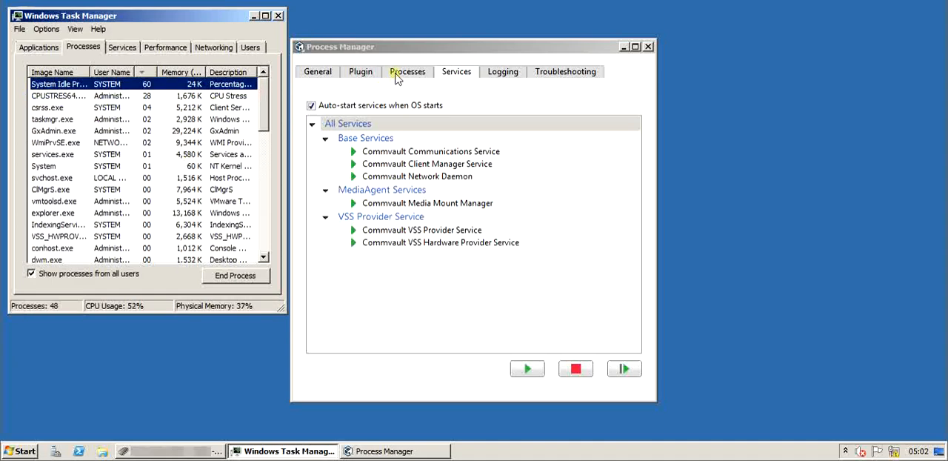
Sort Commvault processes by CPU usage and show Task Manager's performance graphs.
click(408, 71)
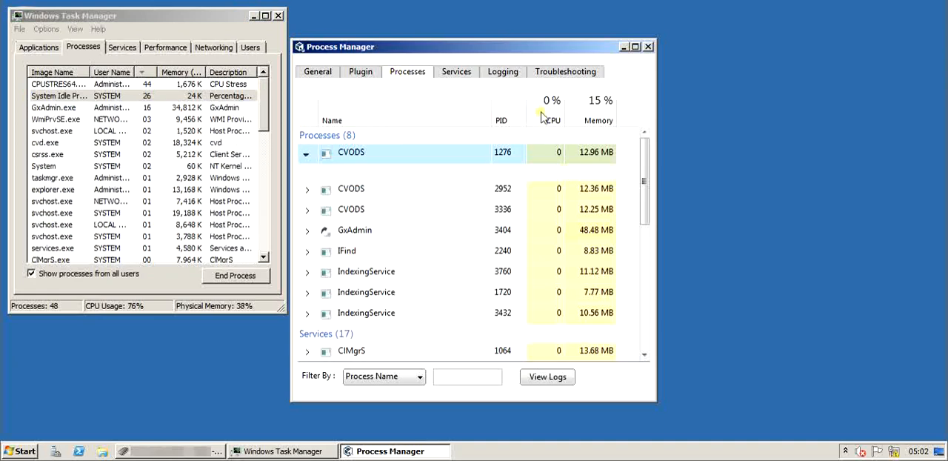
click(551, 115)
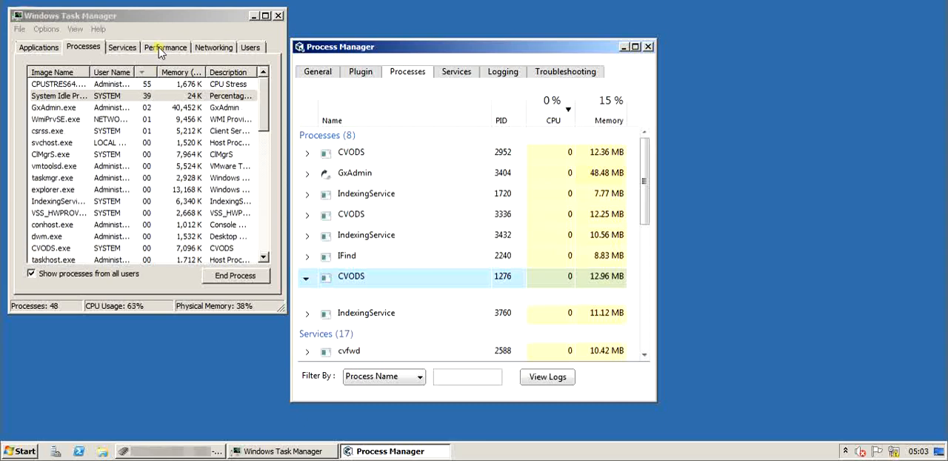
click(166, 47)
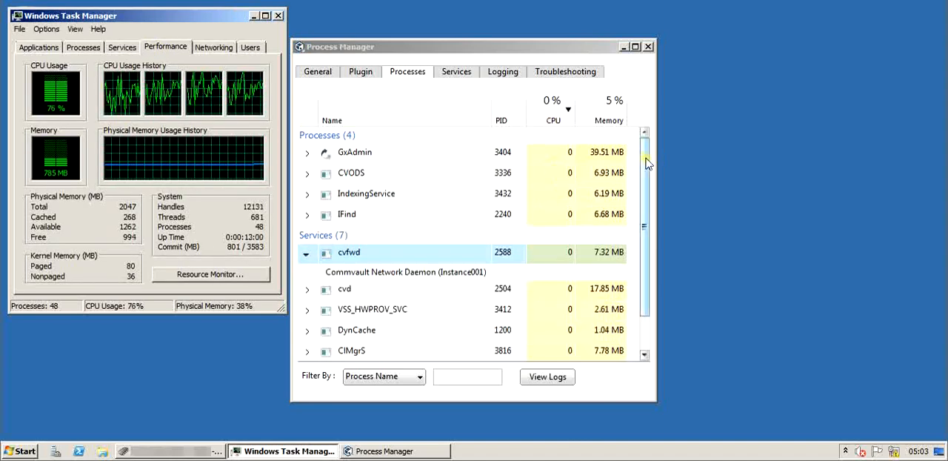
mouse_move(537, 219)
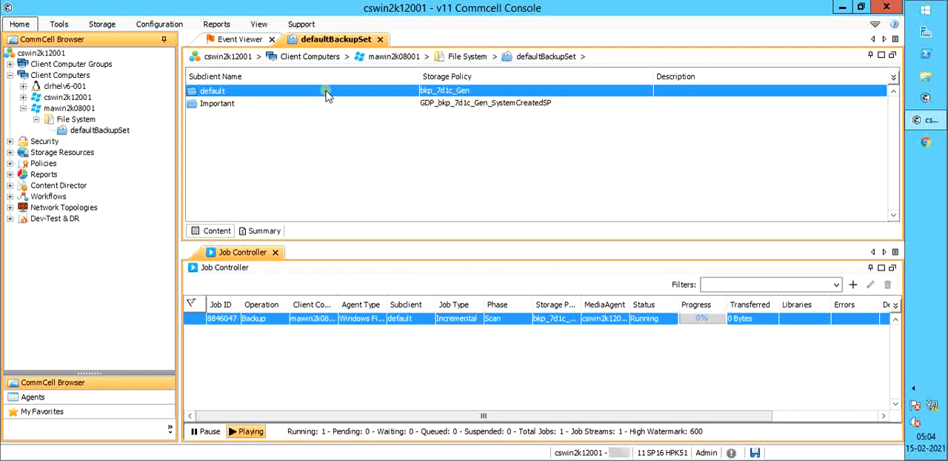
Open the default subclient's properties and its advanced pre/post process settings.
right_click(214, 90)
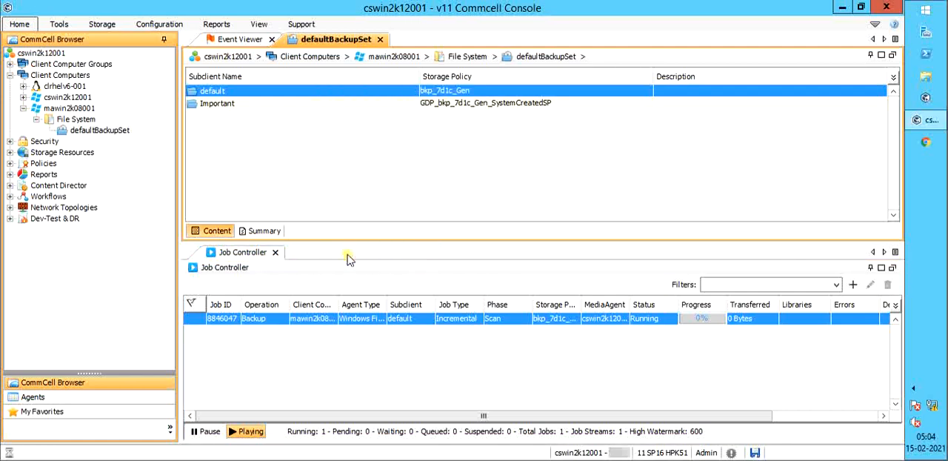
double_click(213, 91)
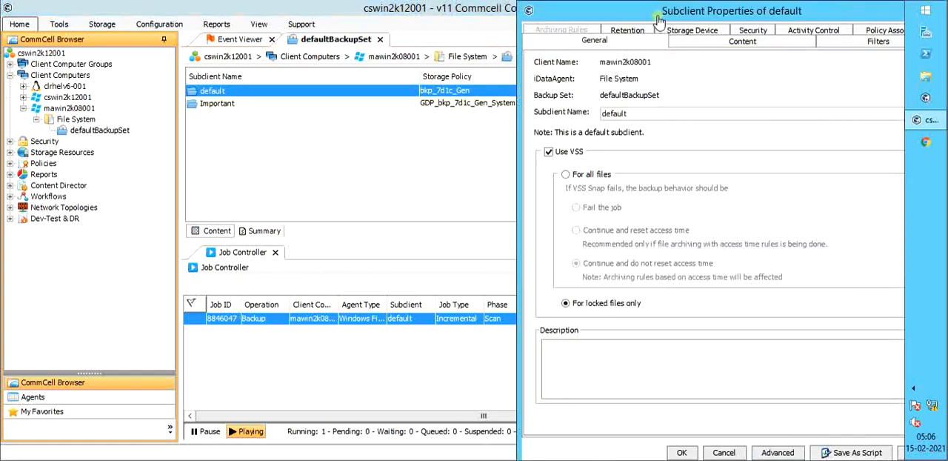
drag(732, 10, 591, 10)
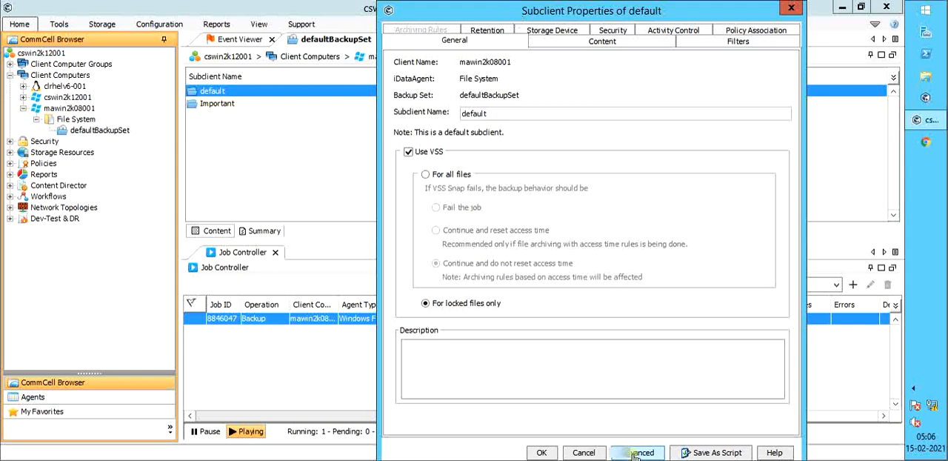
click(639, 453)
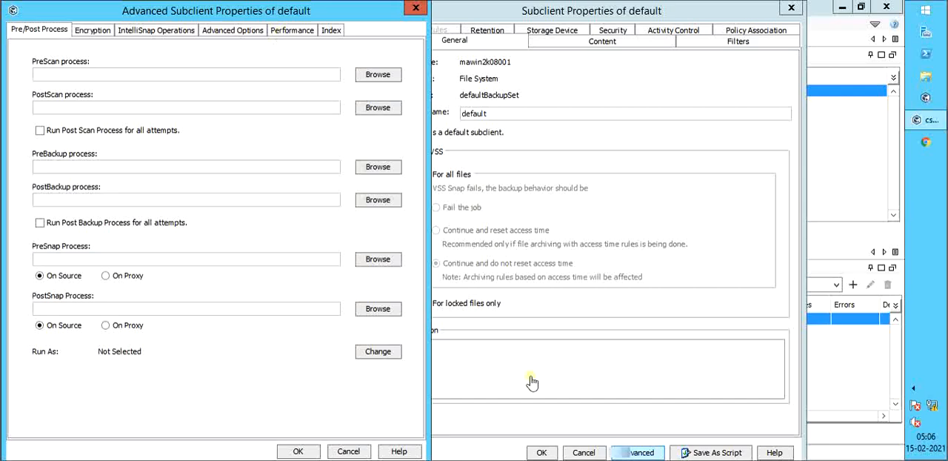
Show the advanced Performance settings: 1 data reader, 2 network agents, 512 KB read size.
click(290, 30)
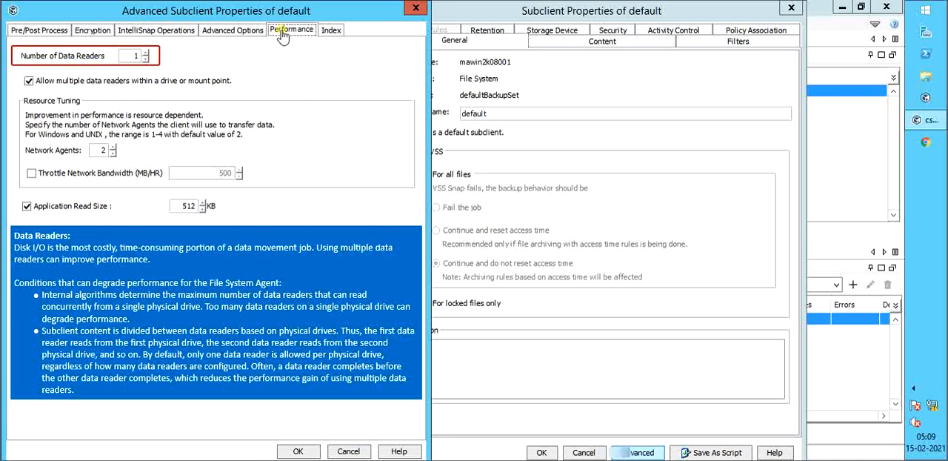
scroll(down, 3)
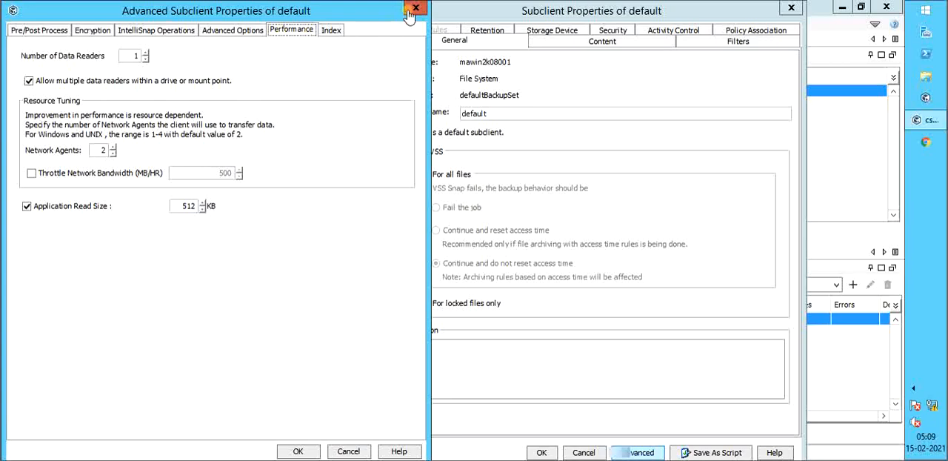
Close the advanced properties and bring up options for the IFind process.
click(415, 9)
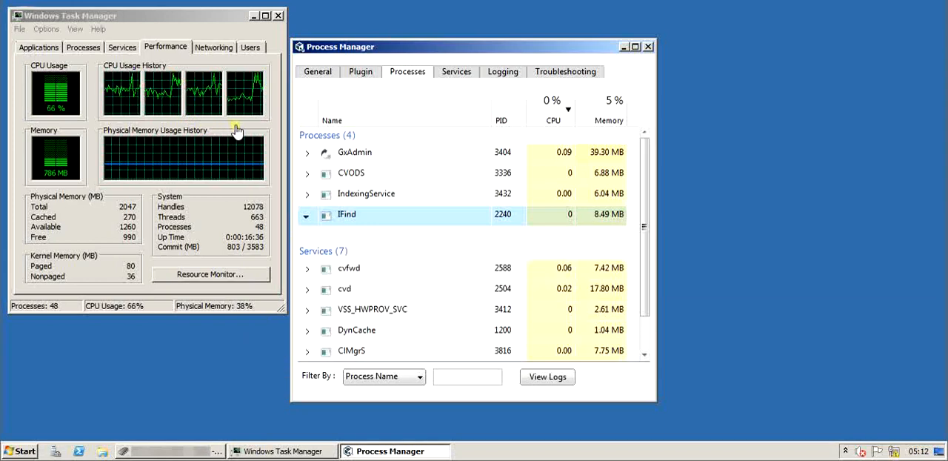
mouse_move(457, 229)
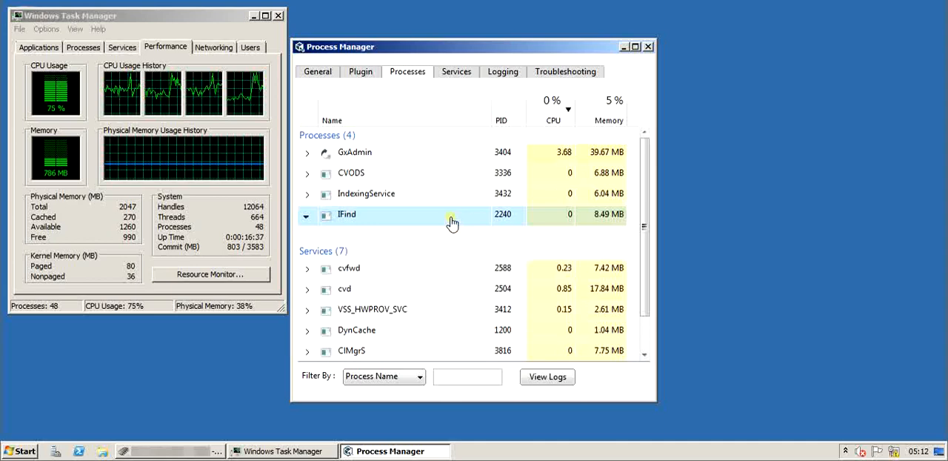
right_click(452, 222)
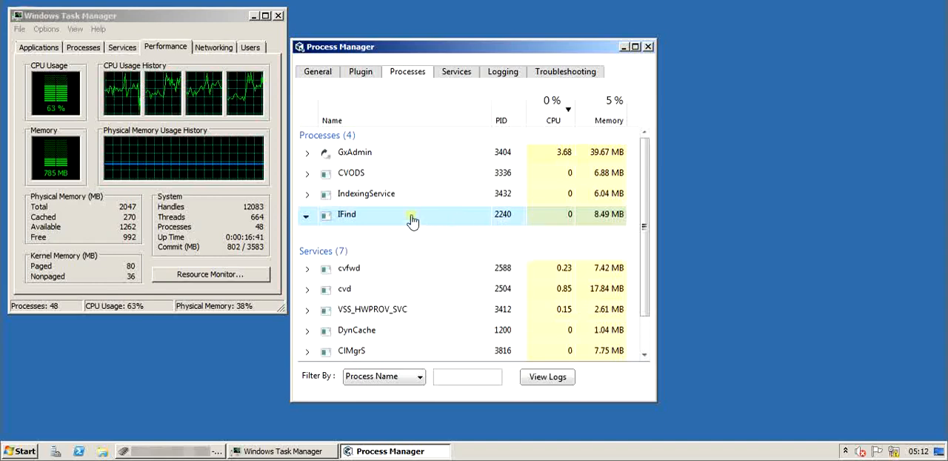
mouse_move(413, 293)
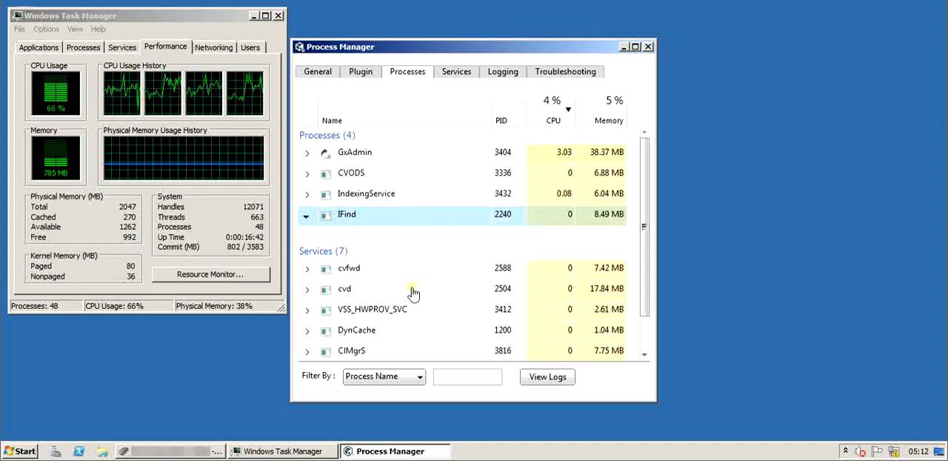